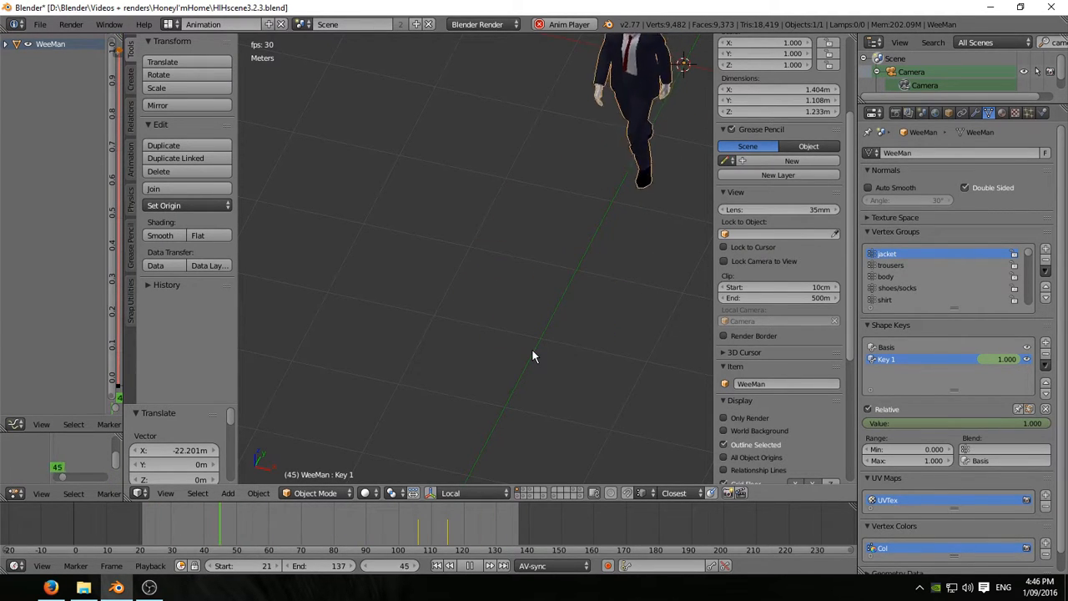
Step: Play back WeeMan's slip animation until it stops on end frame 137
{"action": "left_click", "coordinate": [469, 564]}
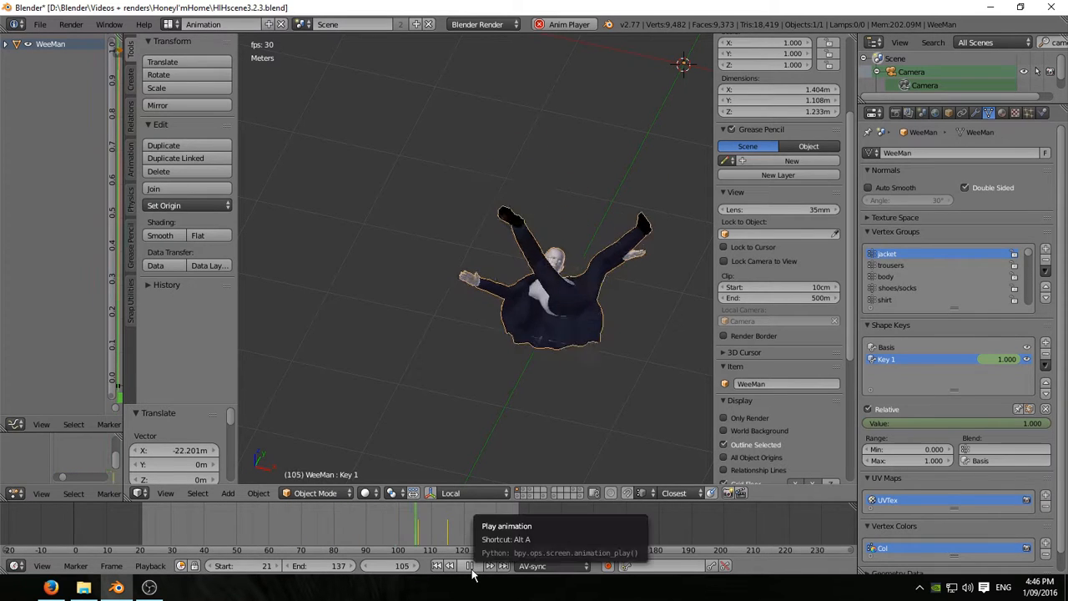
{"action": "left_click", "coordinate": [469, 565]}
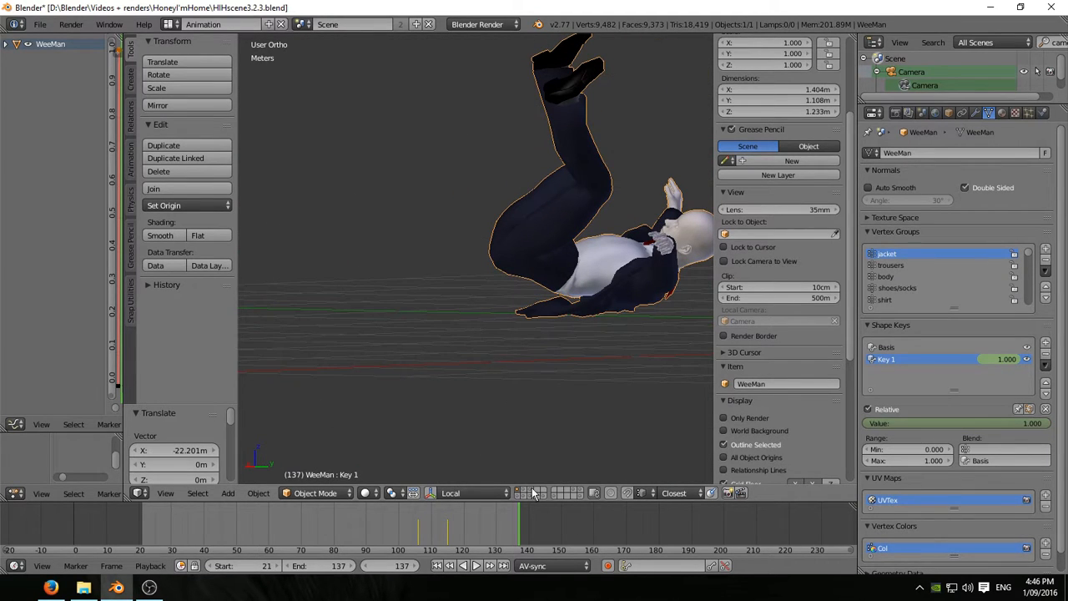
{"action": "mouse_move", "coordinate": [526, 493]}
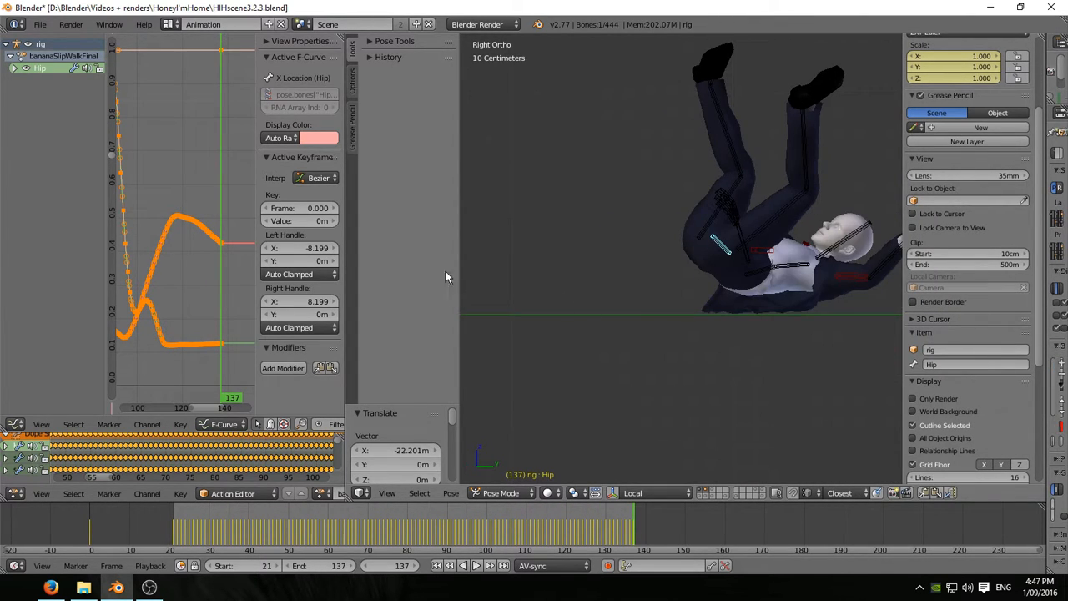
Step: Lower the final keys of the Hip bone's Y Location curve using proportional editing
{"action": "left_click", "coordinate": [15, 67]}
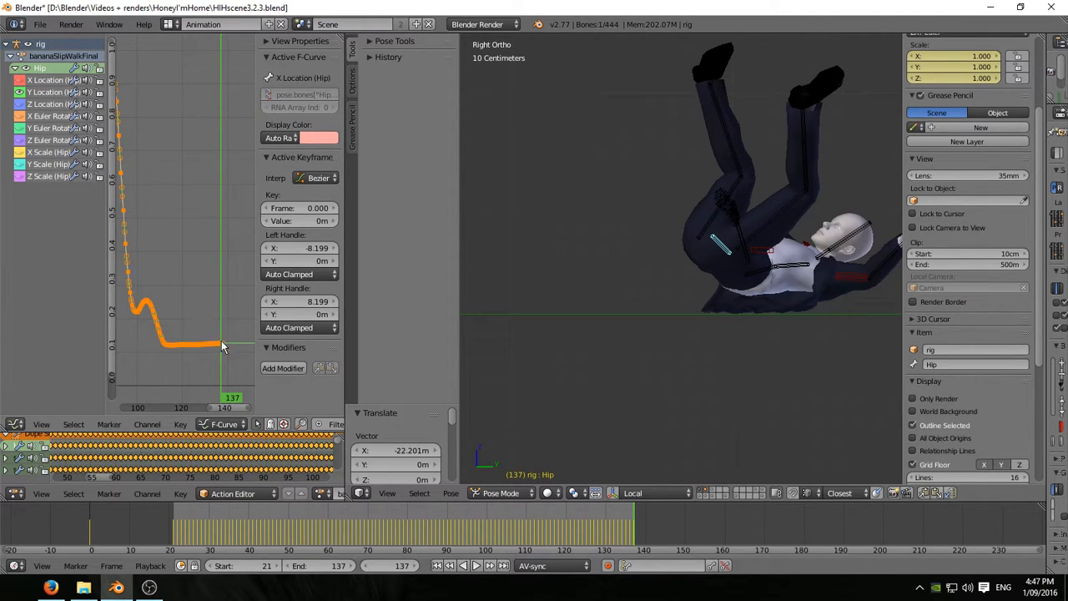
{"action": "left_click", "coordinate": [221, 344]}
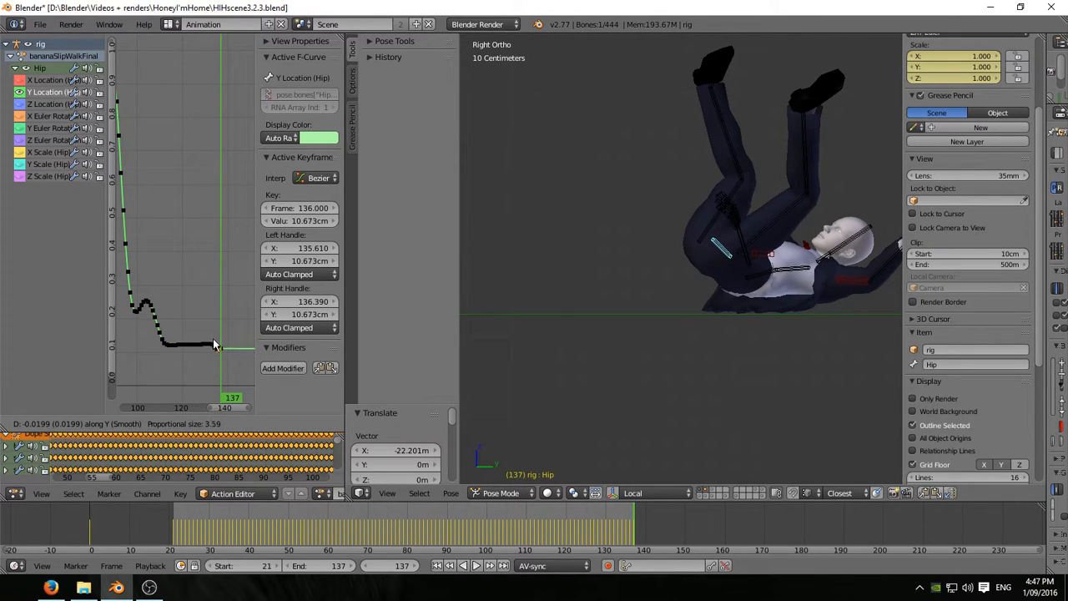
{"action": "left_click_drag", "start_coordinate": [233, 346], "coordinate": [233, 346]}
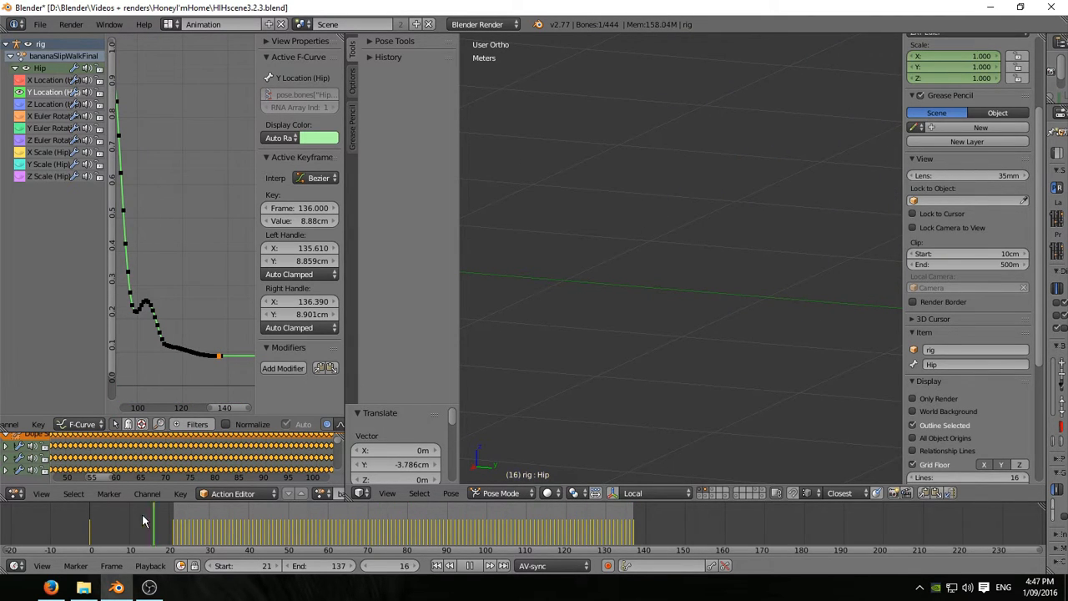
{"action": "left_click", "coordinate": [476, 565]}
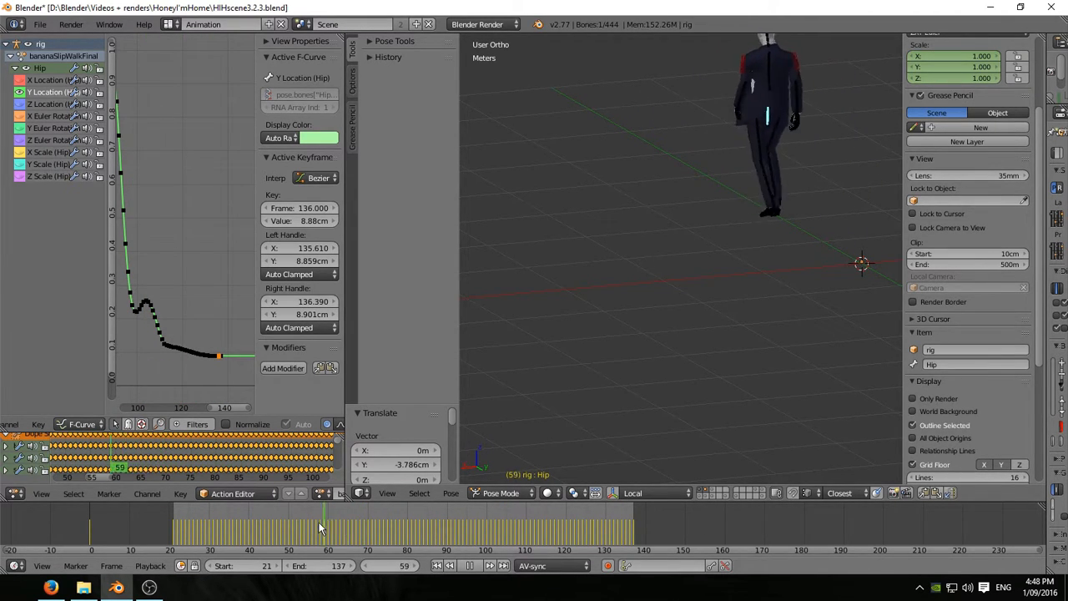
{"action": "left_click", "coordinate": [313, 525]}
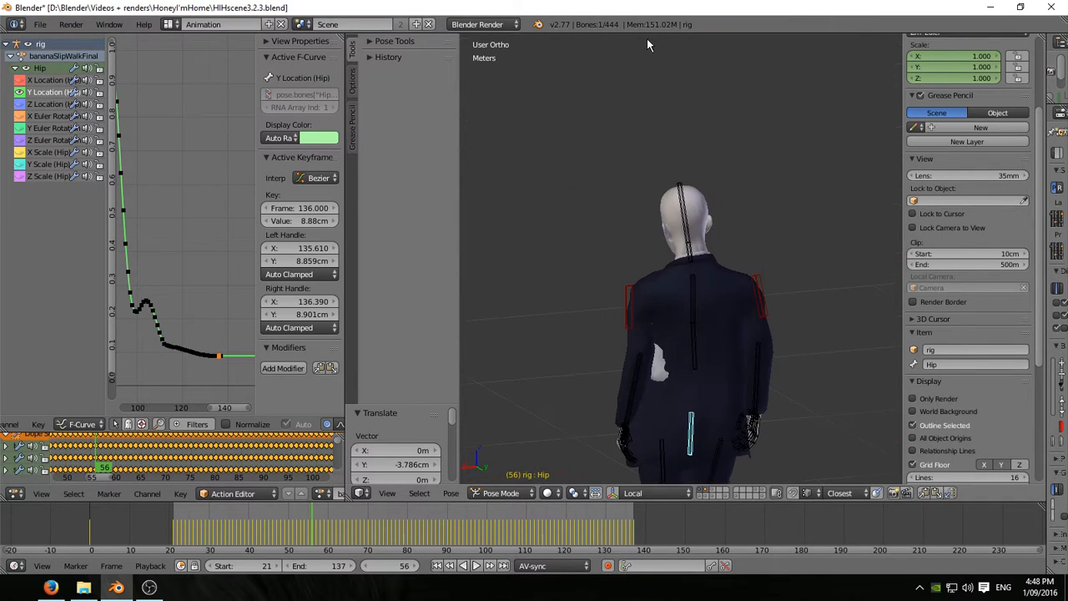
{"action": "mouse_move", "coordinate": [1042, 176]}
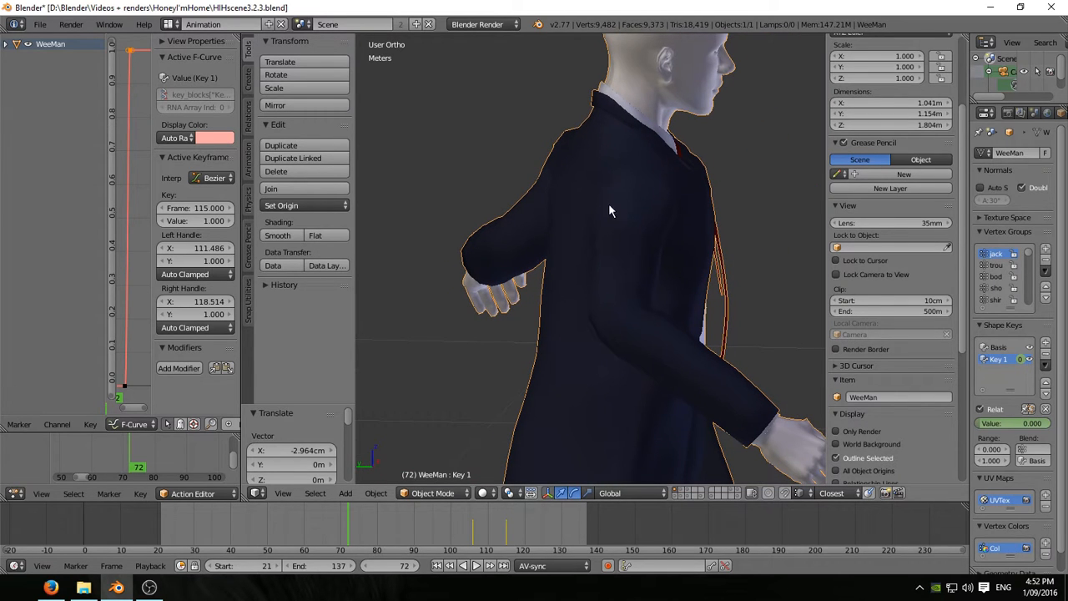
{"action": "mouse_move", "coordinate": [685, 496]}
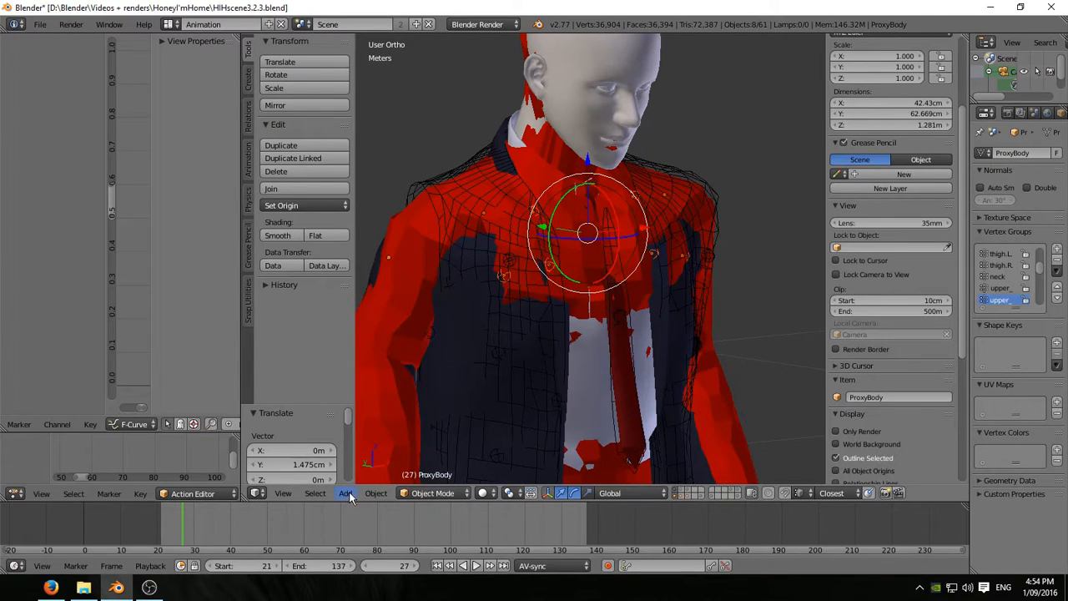
Step: Open the 3D View Add menu of new objects beside ProxyBody
{"action": "left_click", "coordinate": [377, 492]}
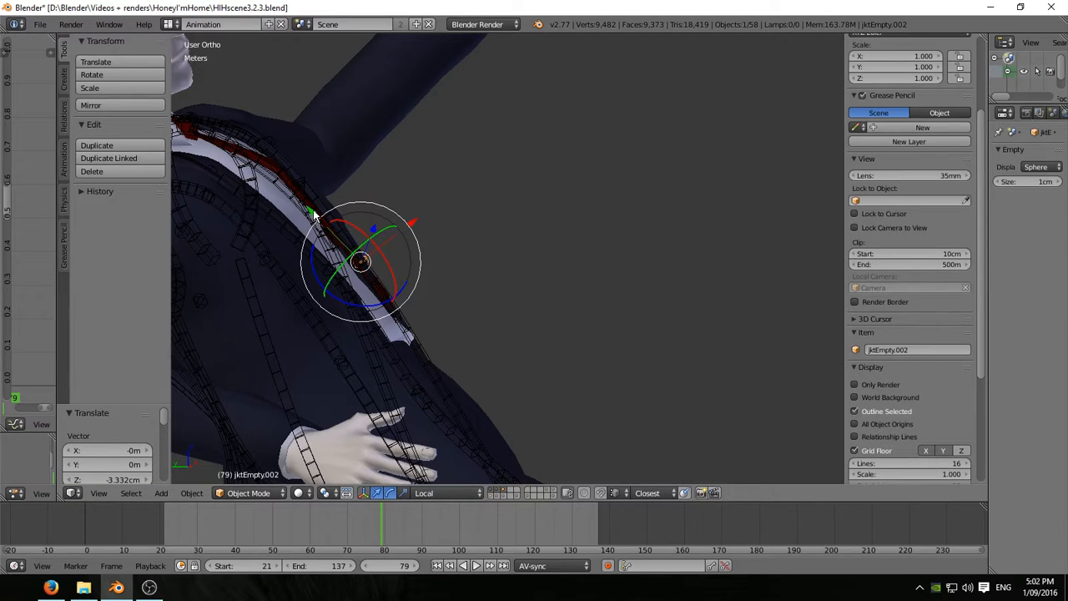
Step: Move jktEmpty.002 about 3.3 cm down along Z onto the suit's shoulder
{"action": "left_click_drag", "start_coordinate": [363, 263], "coordinate": [398, 301]}
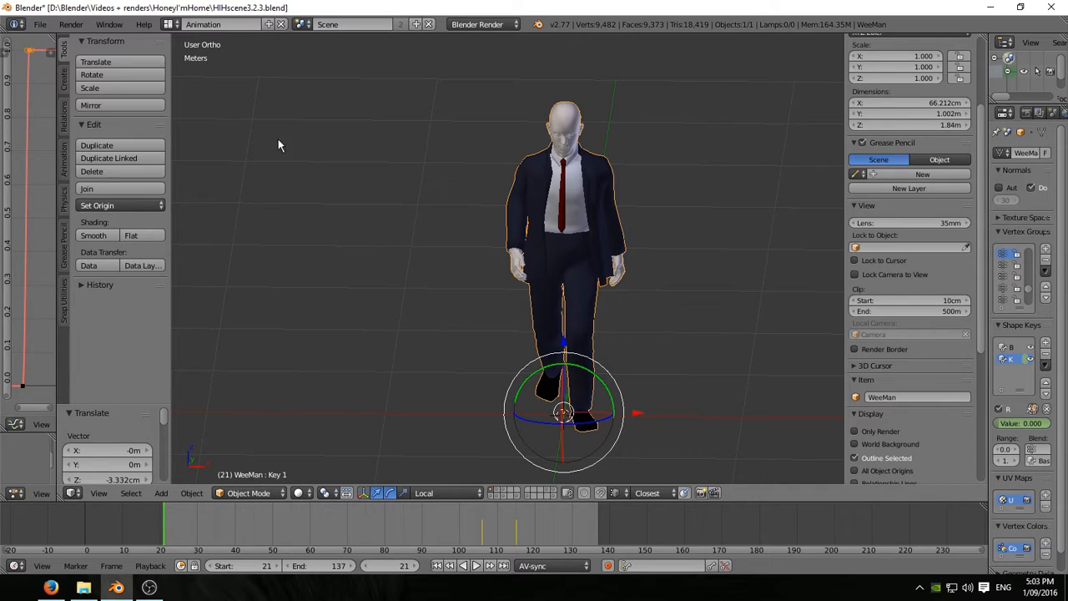
Step: Bring up the File menu's export formats to begin the bananaSlip.mdd export
{"action": "left_click", "coordinate": [40, 23]}
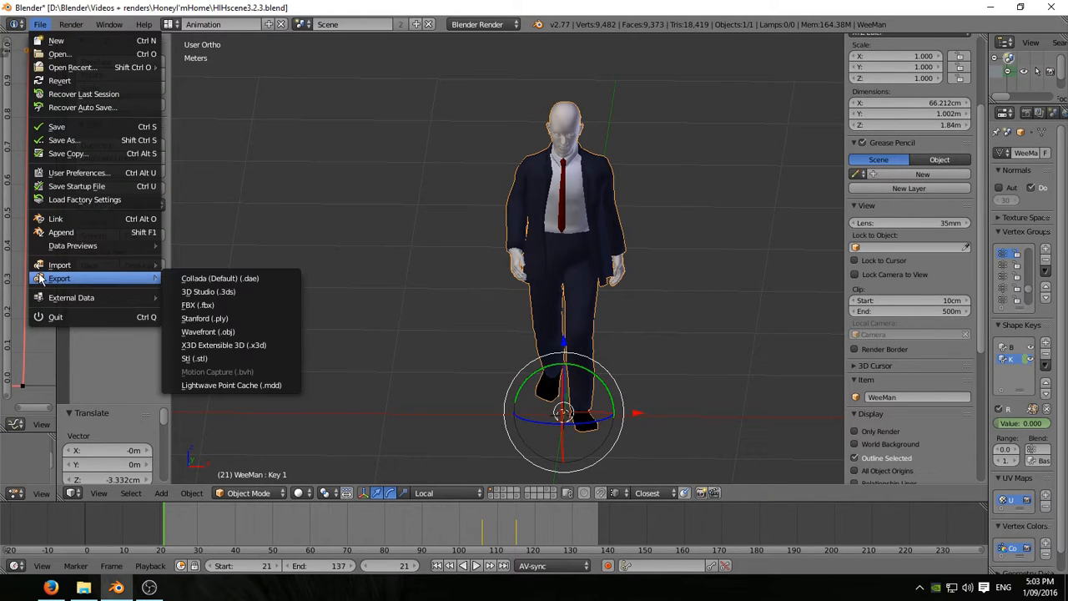
{"action": "left_click", "coordinate": [231, 385]}
{"action": "type", "text": "bananaSlip.mdd"}
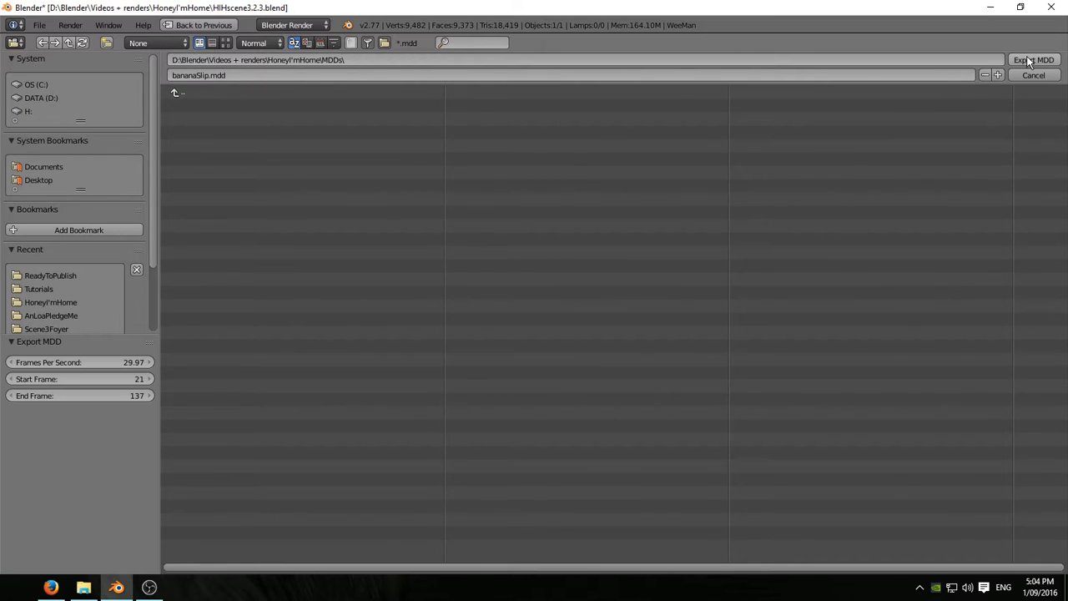
{"action": "mouse_move", "coordinate": [907, 204]}
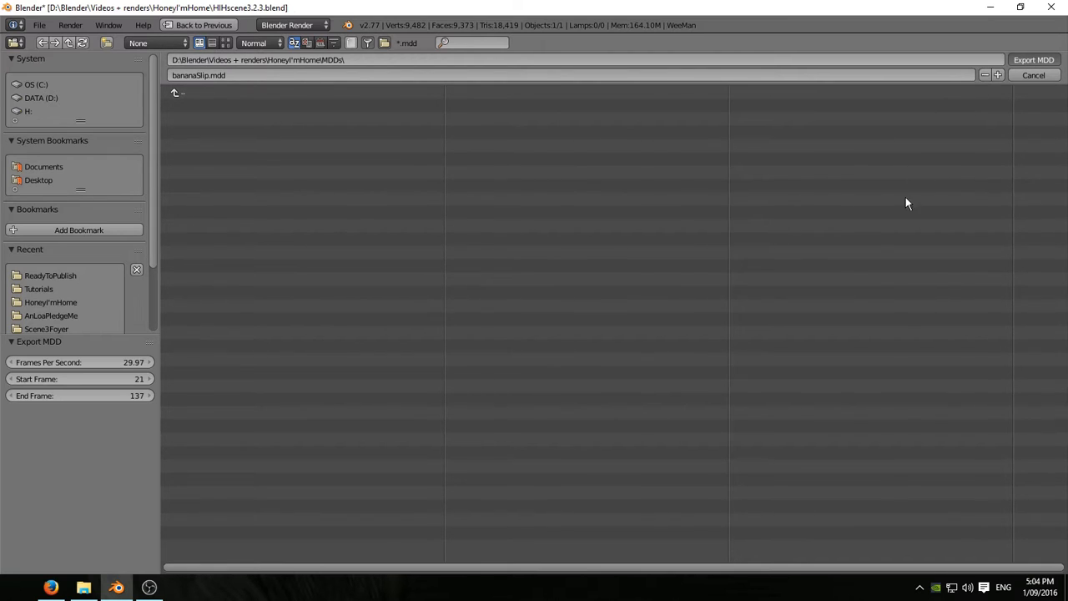
{"action": "mouse_move", "coordinate": [873, 222]}
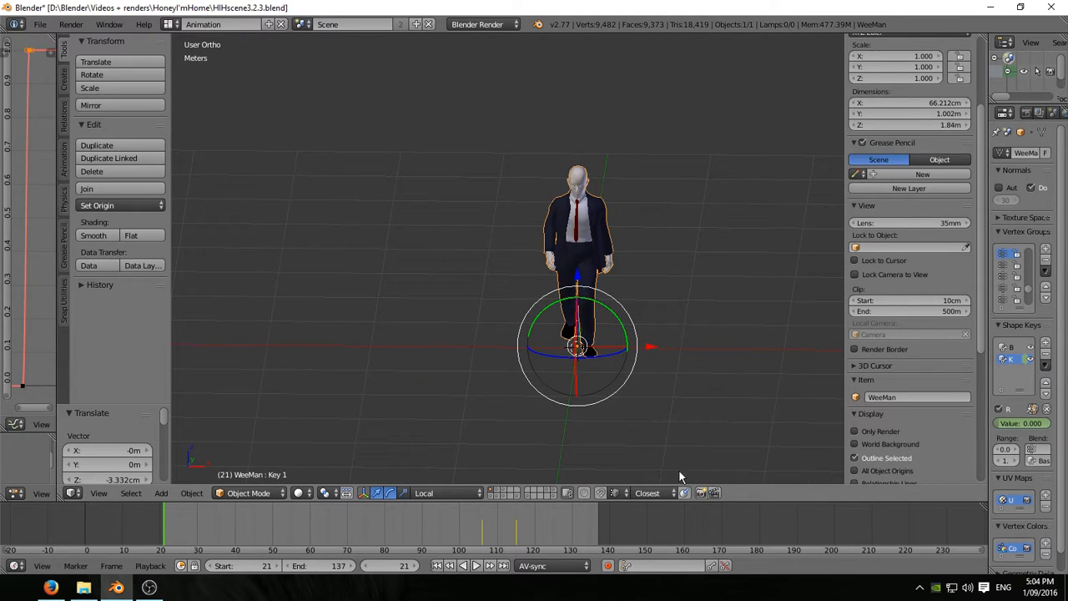
{"action": "mouse_move", "coordinate": [500, 494]}
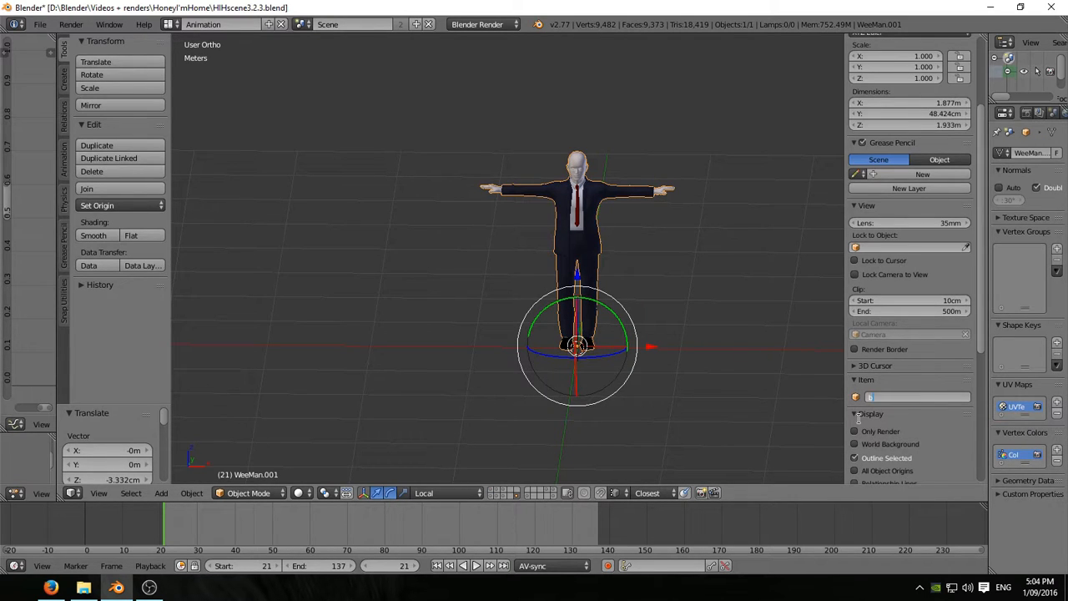
Step: Rename the WeeMan.001 copy to 'bananaSlip' in the Item name field
{"action": "type", "text": "bananas"}
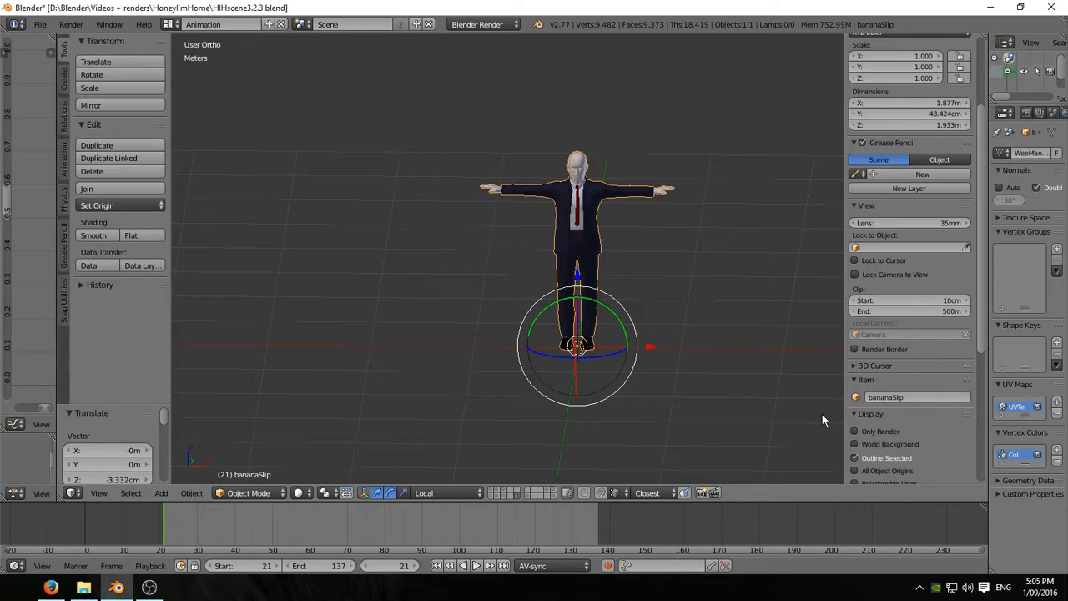
{"action": "mouse_move", "coordinate": [984, 323]}
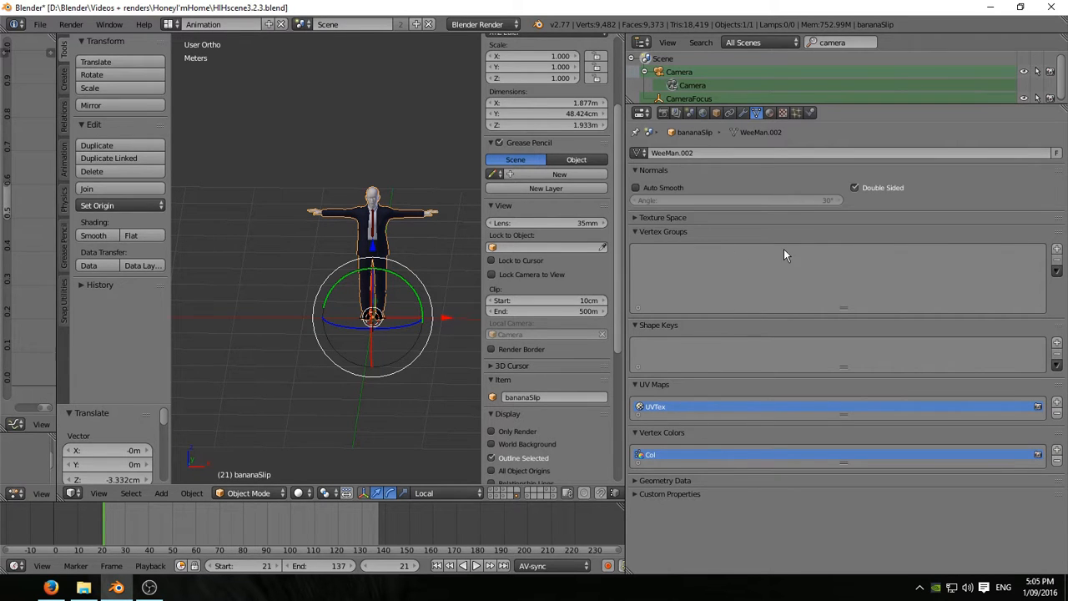
{"action": "mouse_move", "coordinate": [409, 275]}
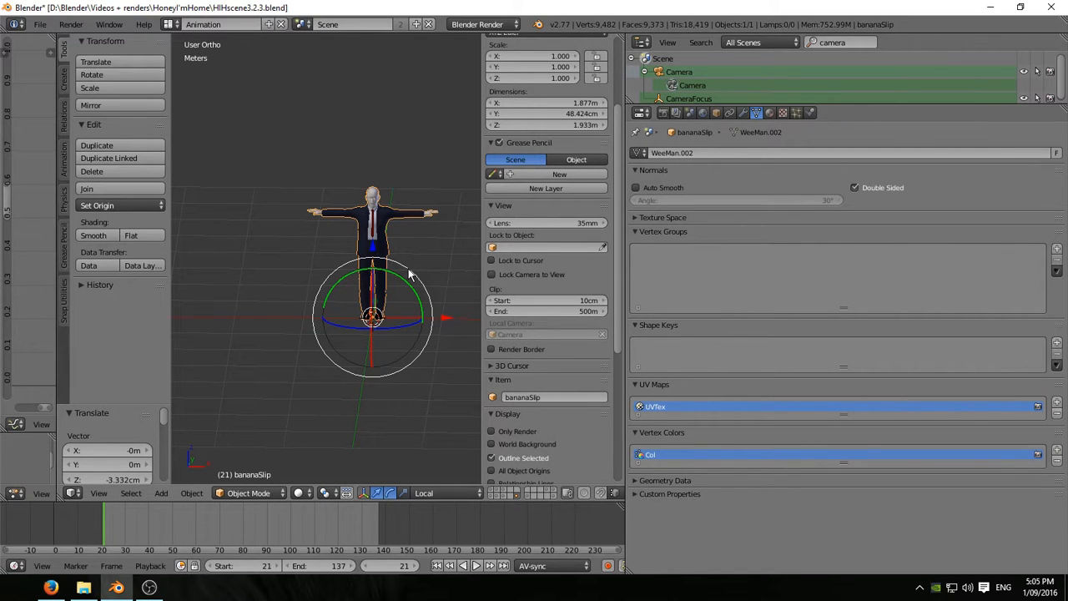
Step: Resize the editor areas to make room for bananaSlip's modifier stack
{"action": "left_click", "coordinate": [476, 565]}
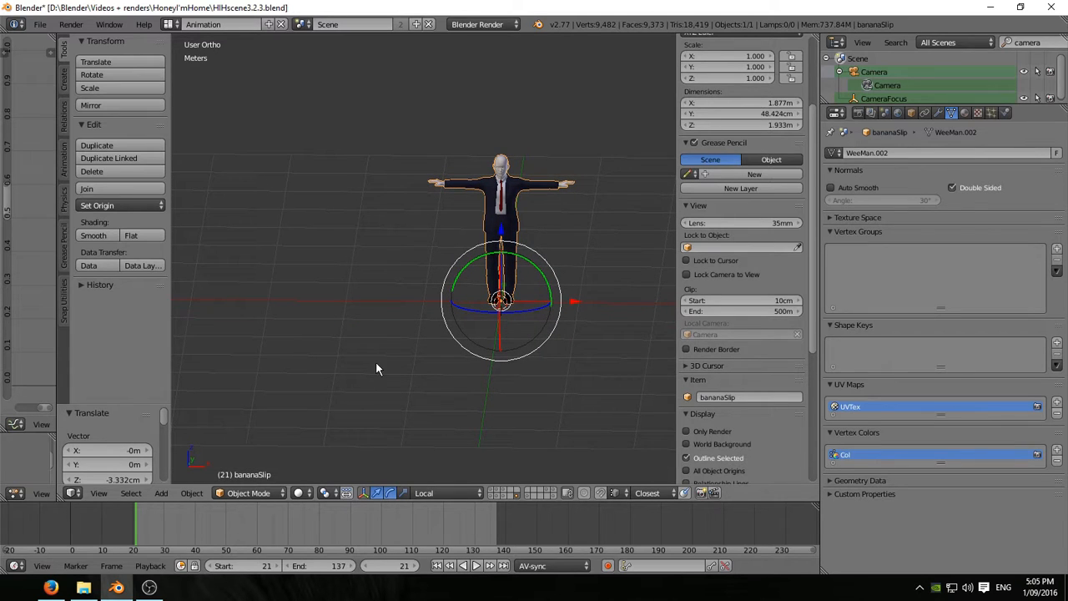
{"action": "mouse_move", "coordinate": [744, 232]}
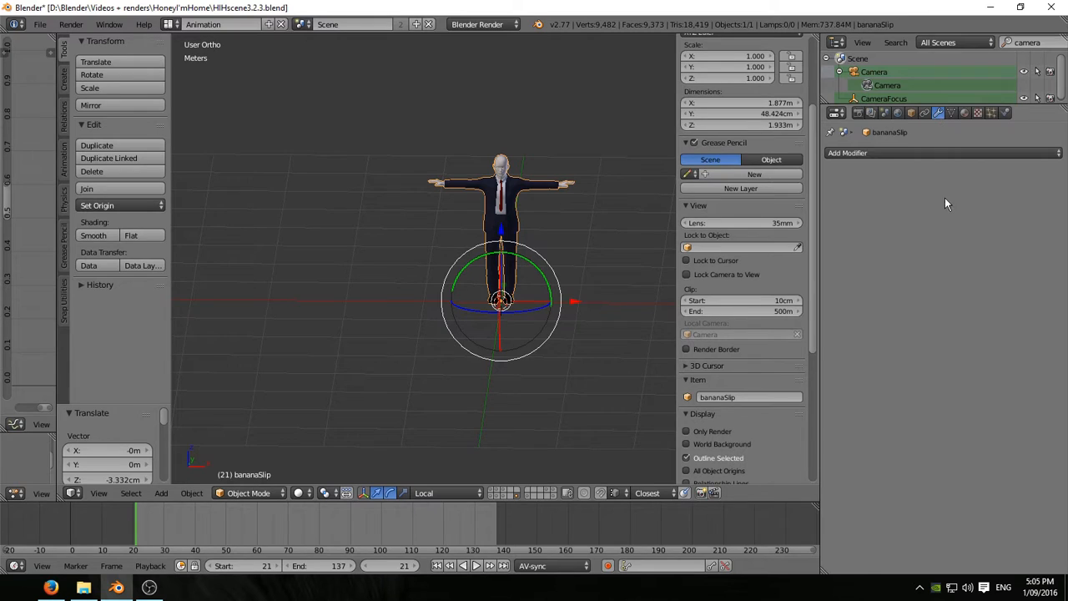
Step: Add a Modify > Mesh Cache modifier to bananaSlip and browse for its file
{"action": "left_click", "coordinate": [847, 153]}
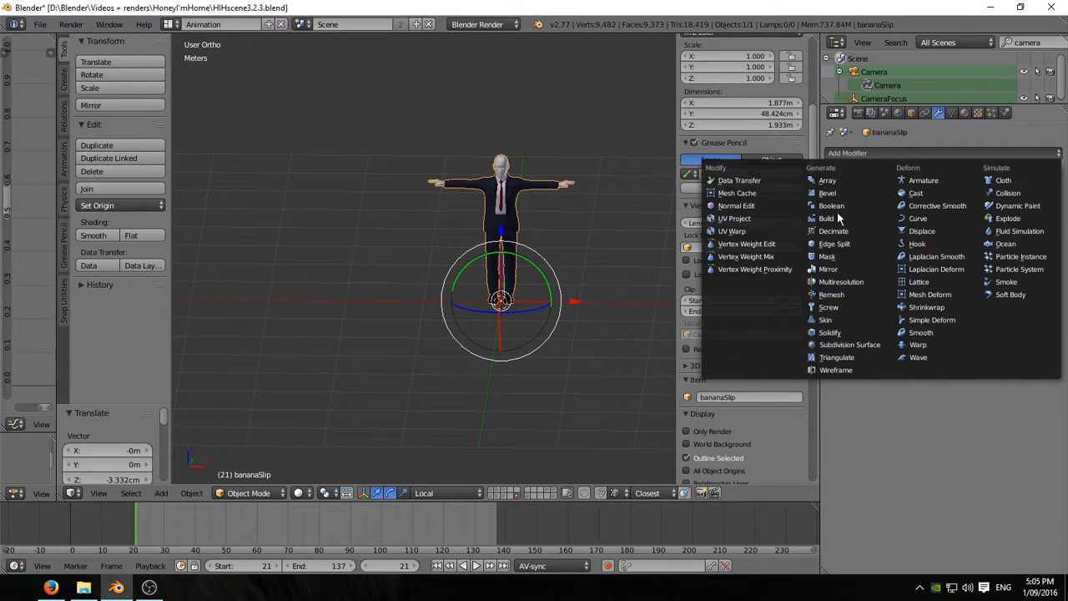
{"action": "mouse_move", "coordinate": [737, 192]}
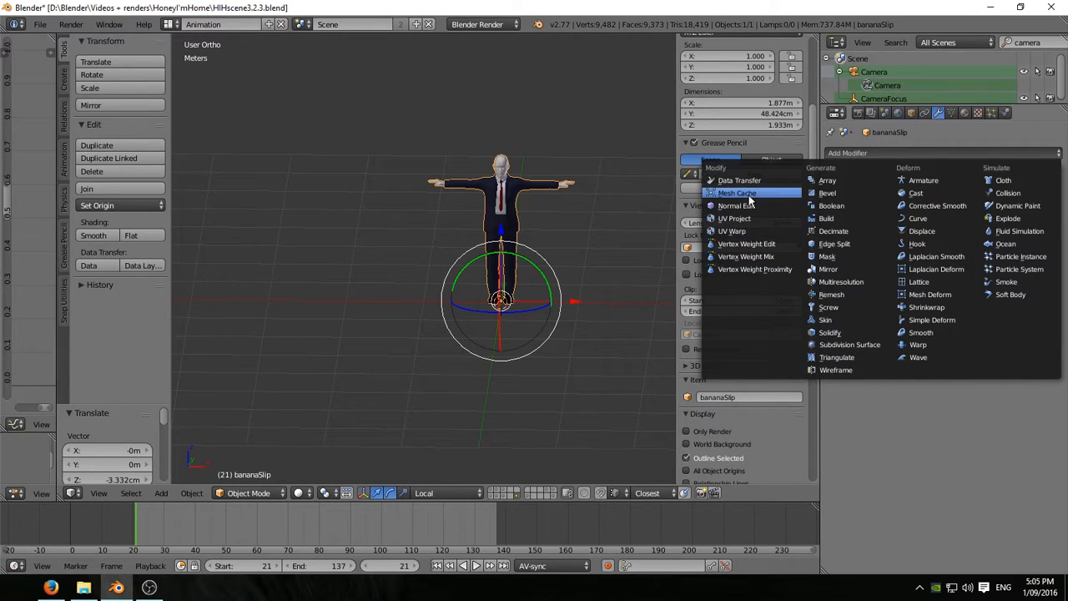
{"action": "left_click", "coordinate": [736, 193]}
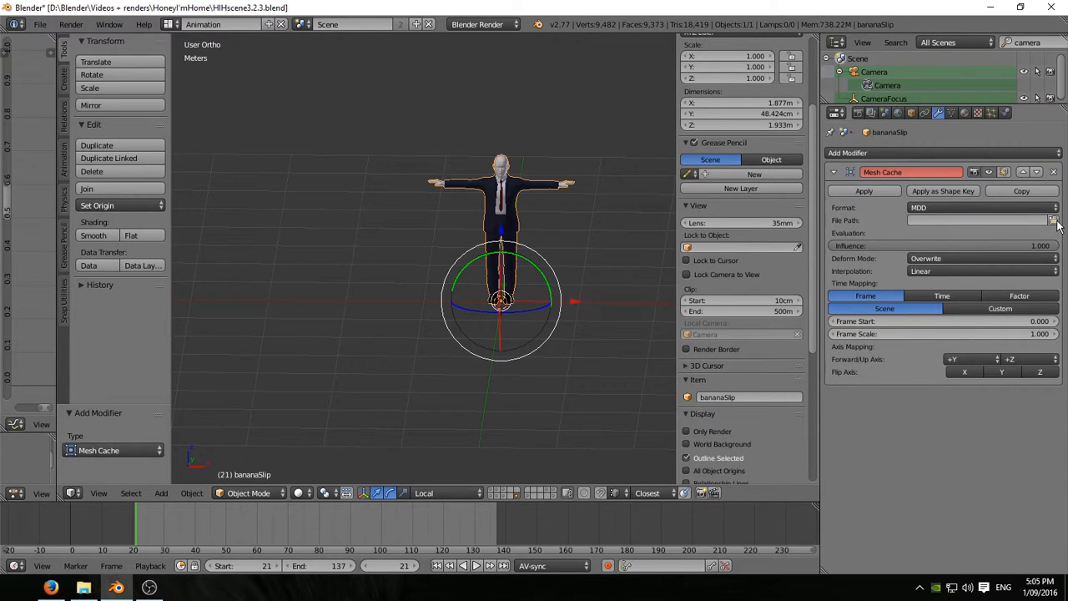
{"action": "left_click", "coordinate": [1054, 220]}
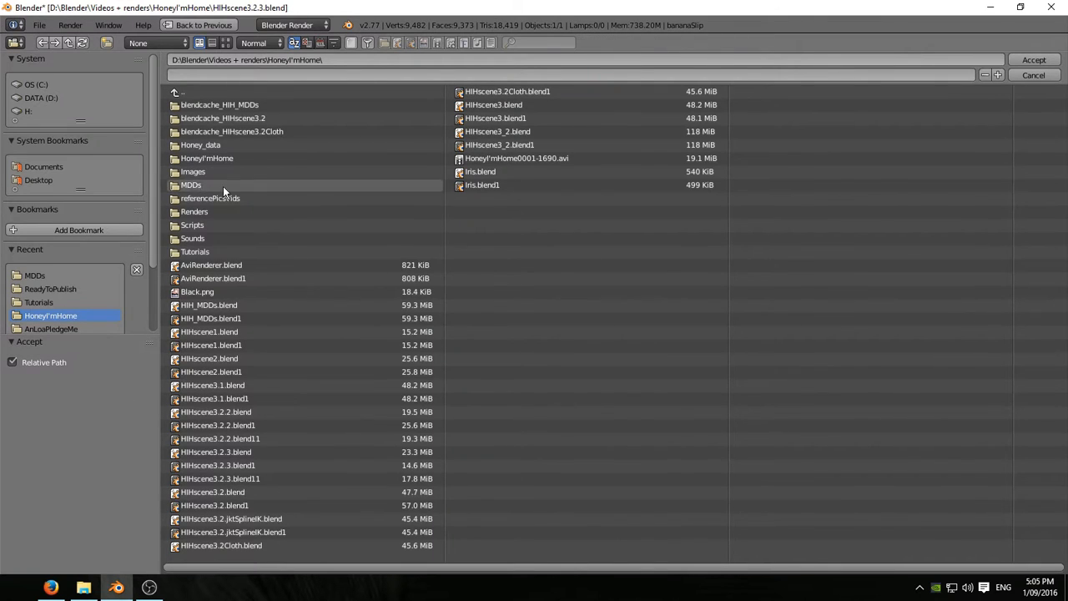
Step: Open the MDDs folder and accept bananaSlip.mdd as the cache file
{"action": "double_click", "coordinate": [191, 184]}
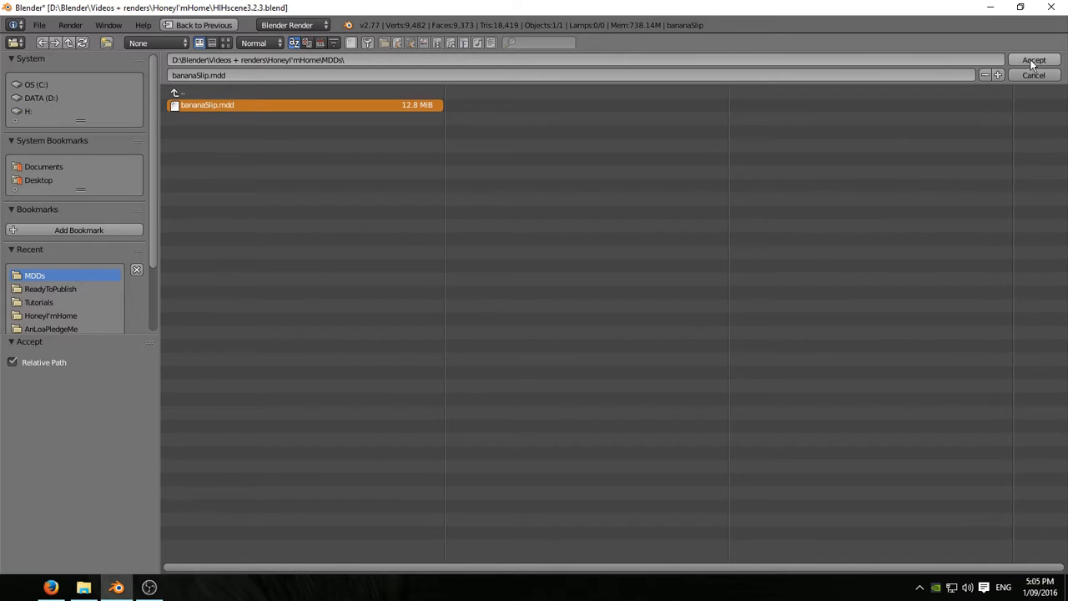
{"action": "left_click", "coordinate": [1033, 59]}
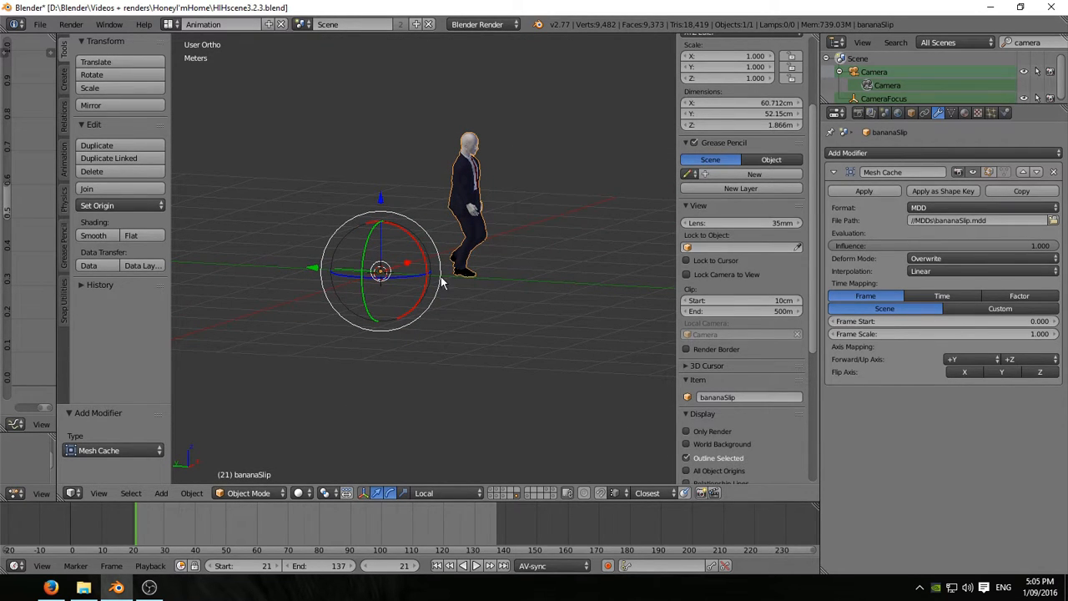
Step: Set scene frames 1–117 and Mesh Cache Frame Start 1, then play back
{"action": "left_click", "coordinate": [476, 565]}
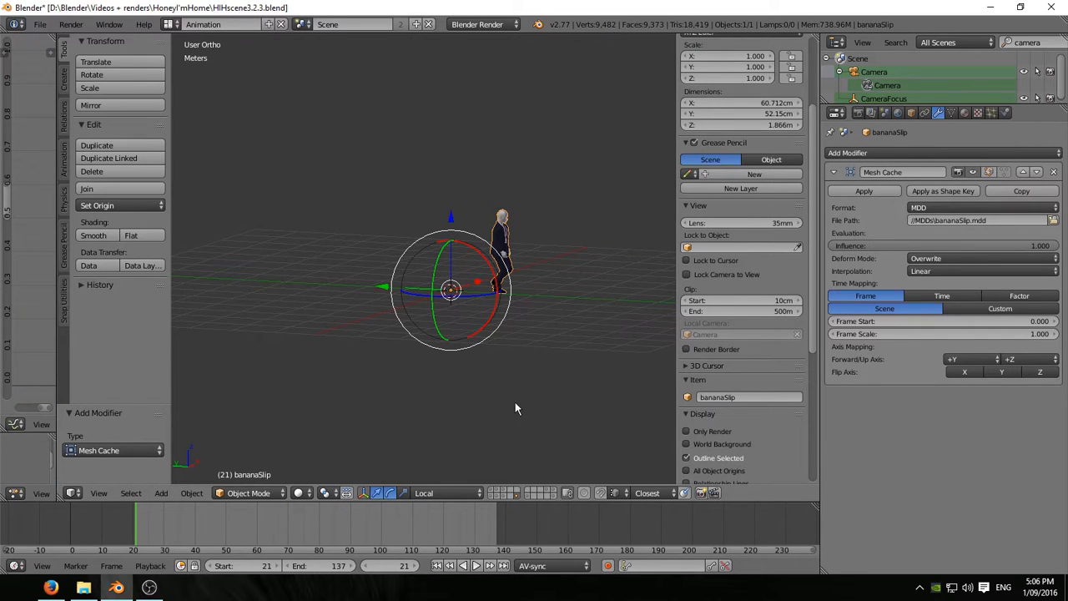
{"action": "left_click", "coordinate": [242, 565]}
{"action": "type", "text": "1"}
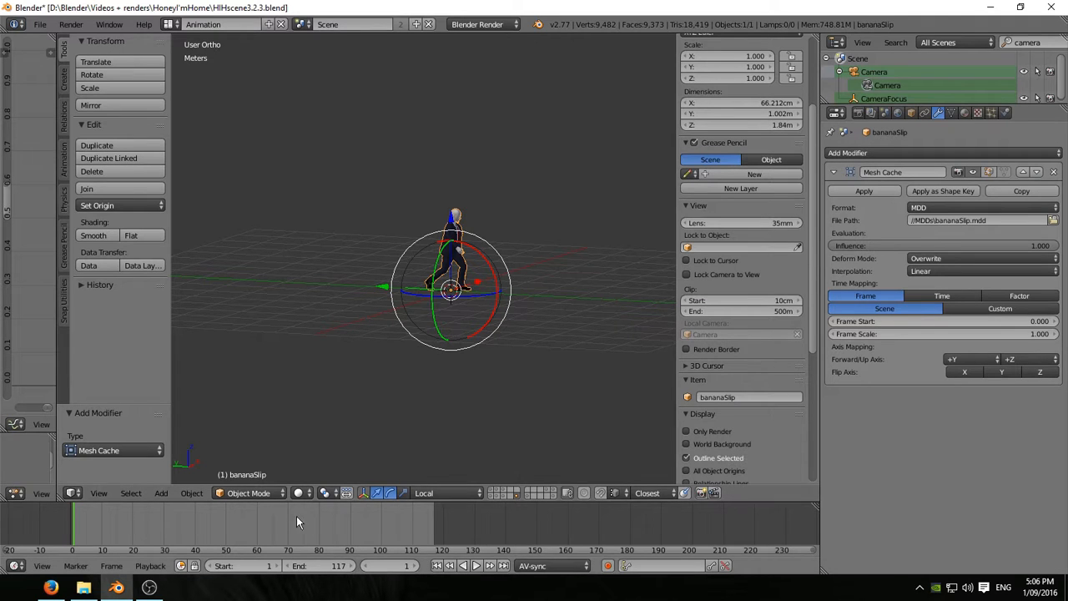
{"action": "mouse_move", "coordinate": [530, 336]}
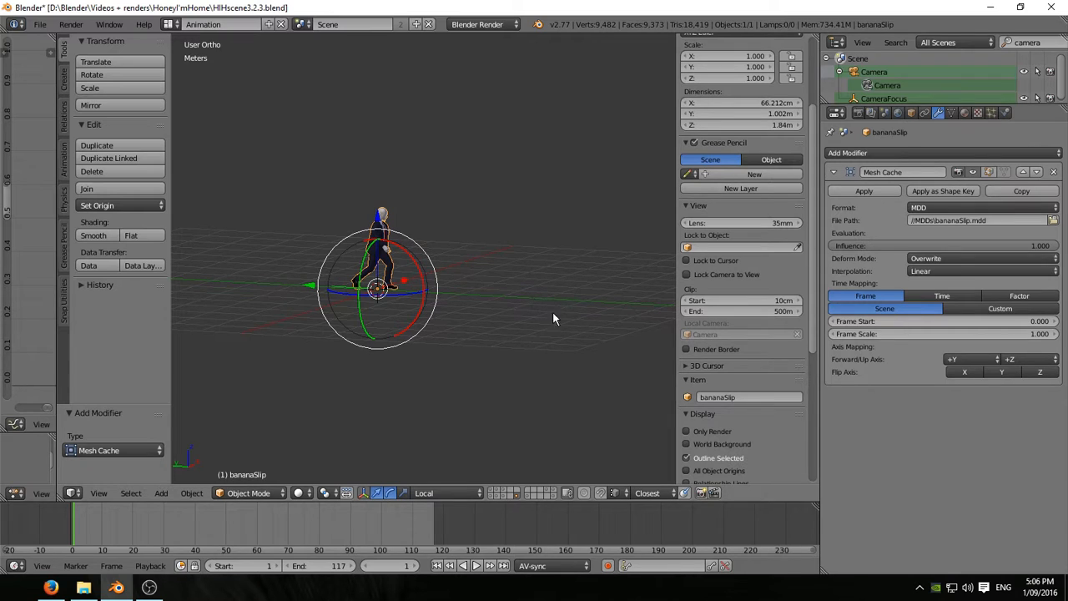
{"action": "mouse_move", "coordinate": [1062, 411]}
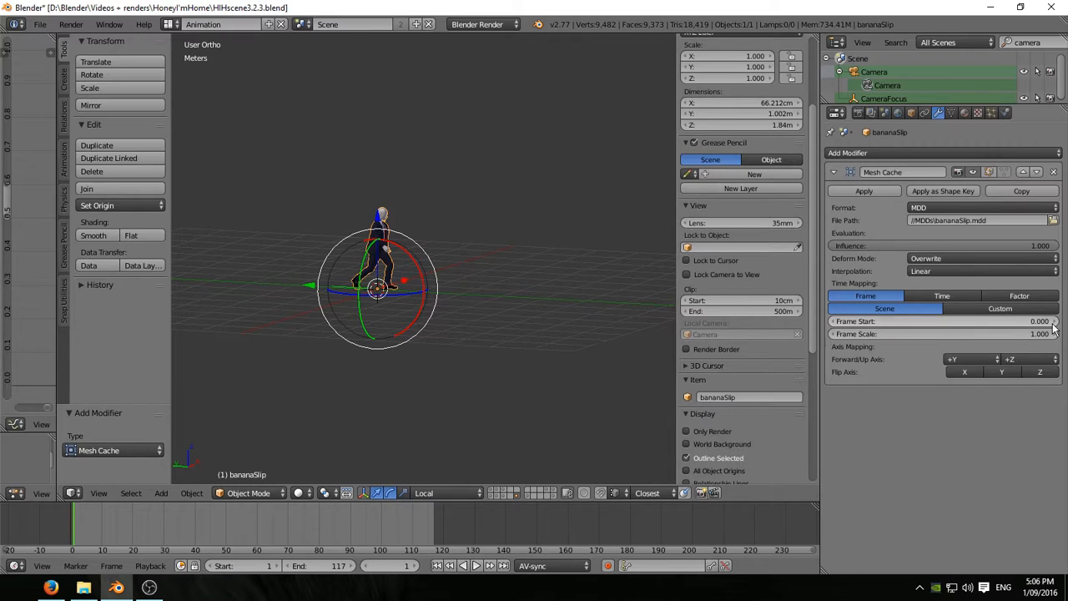
{"action": "mouse_move", "coordinate": [968, 325]}
{"action": "type", "text": "90.000"}
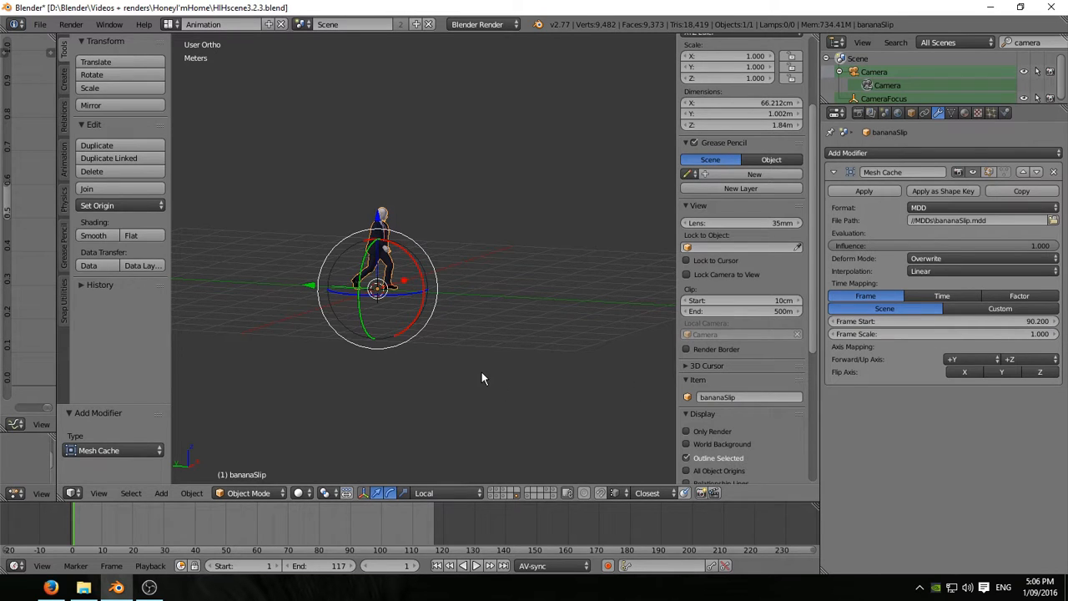
{"action": "left_click", "coordinate": [475, 565]}
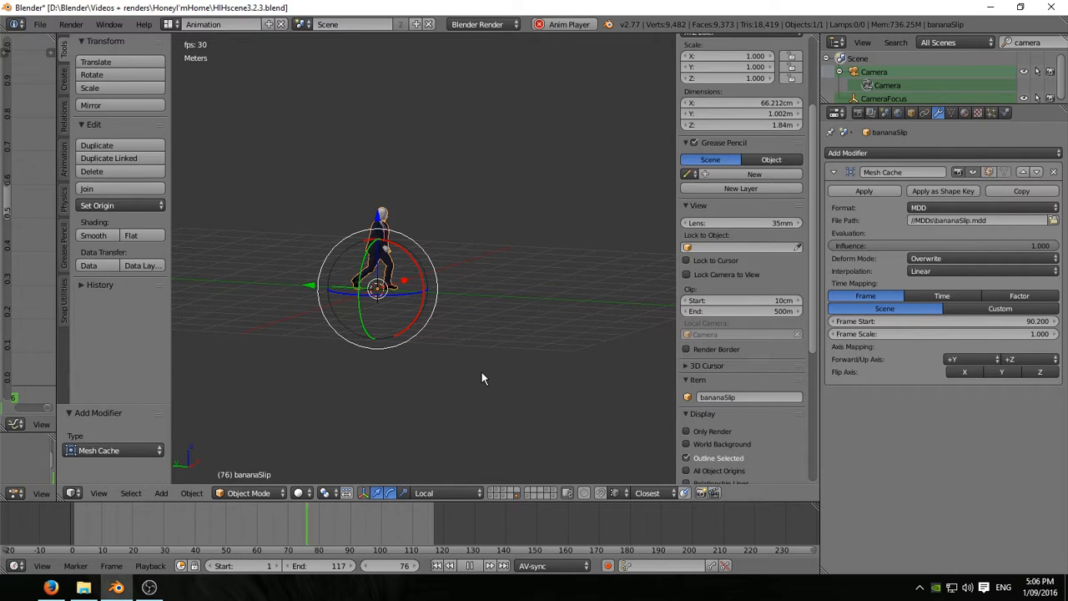
{"action": "left_click", "coordinate": [436, 565]}
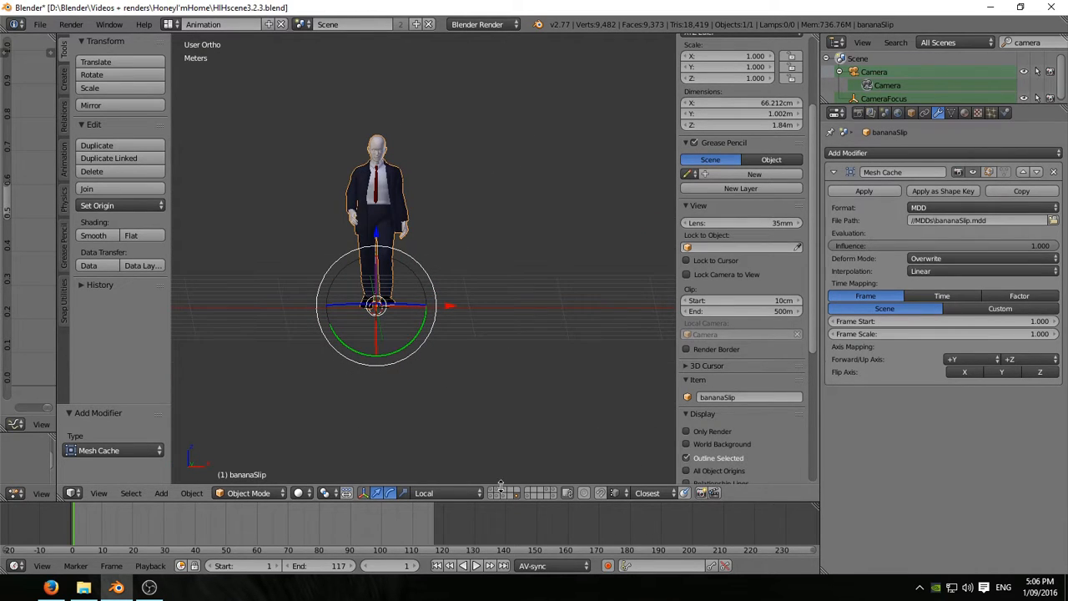
Step: Reset WeeMan to its T-pose rest position and remove its Key 1 shape key
{"action": "left_click", "coordinate": [475, 565]}
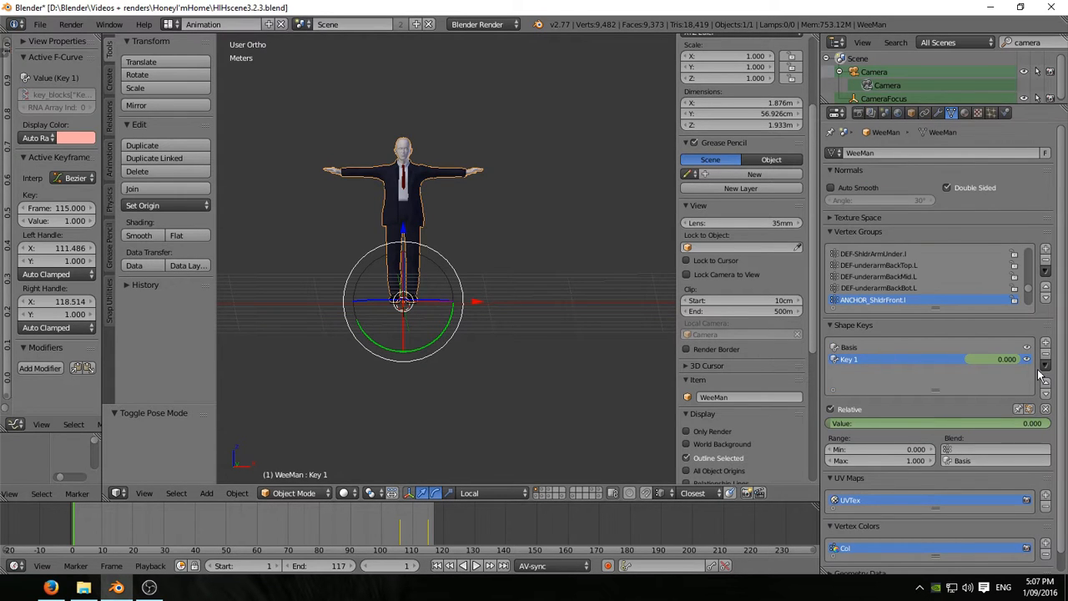
{"action": "left_click", "coordinate": [1044, 359]}
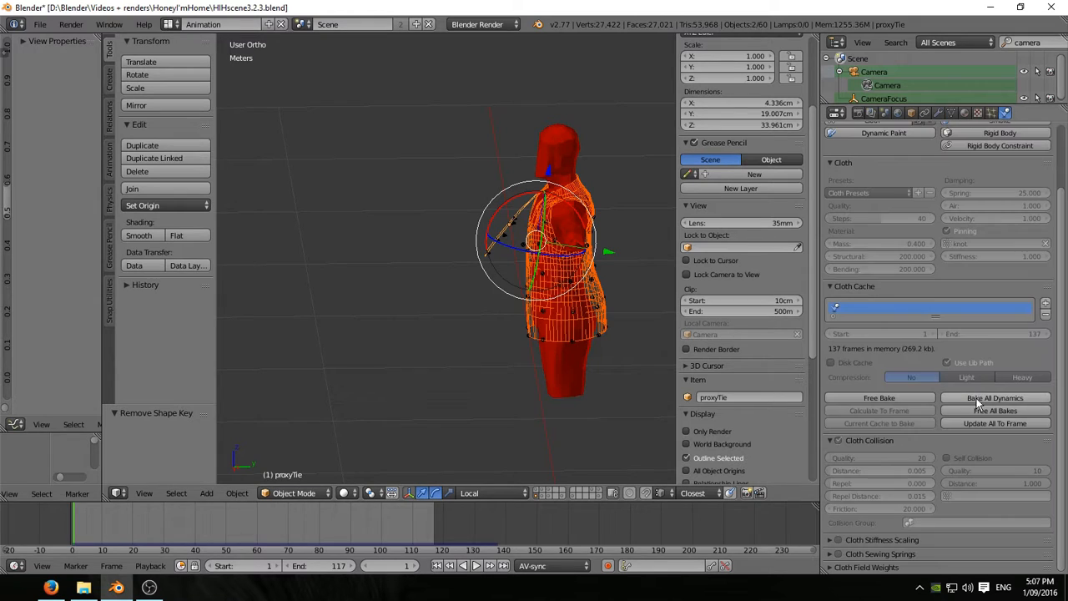
Step: Free the proxyTie cloth bake, leaving 0 frames cached for 1–137
{"action": "left_click", "coordinate": [879, 397]}
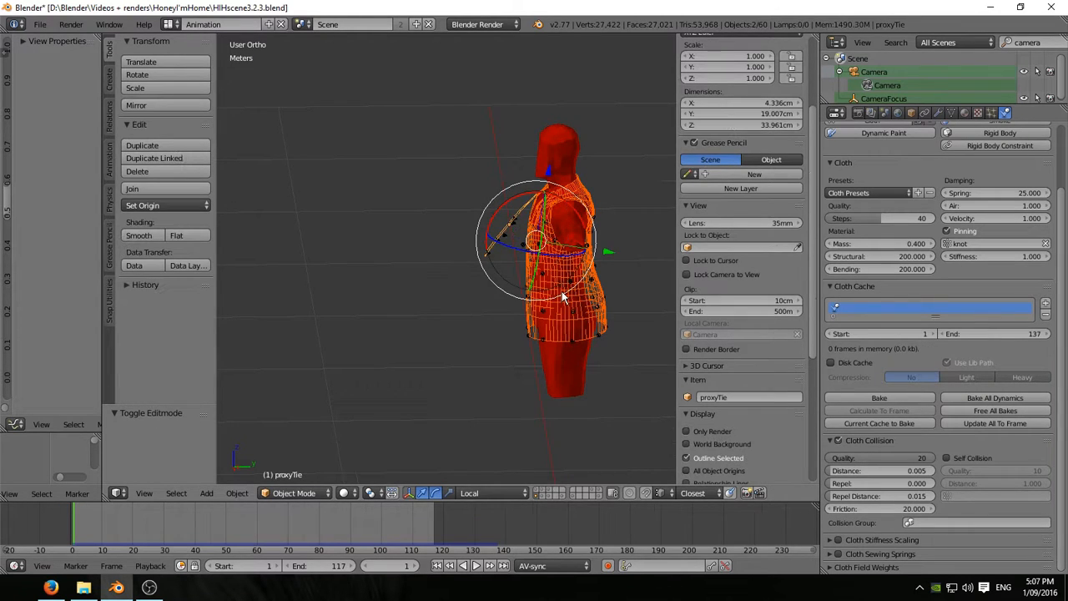